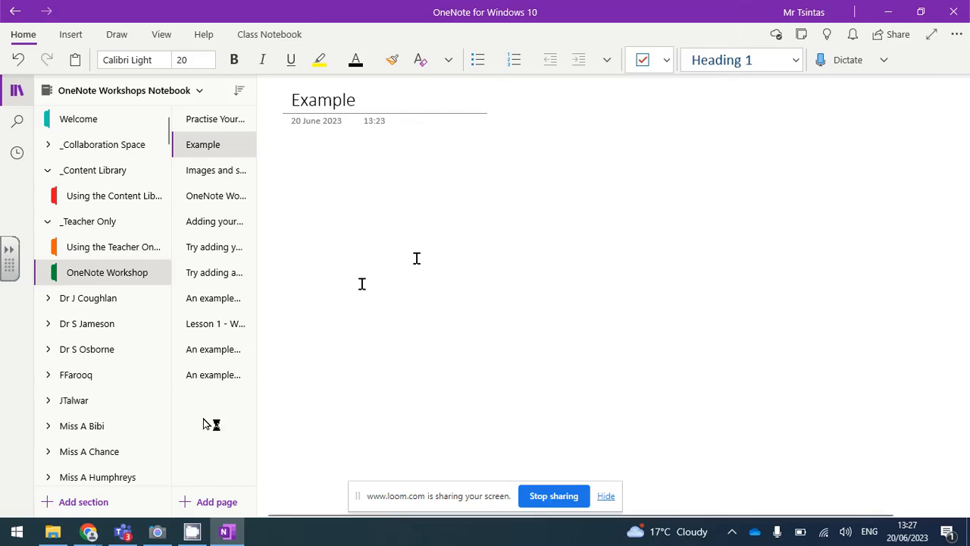
mouse_move(49, 531)
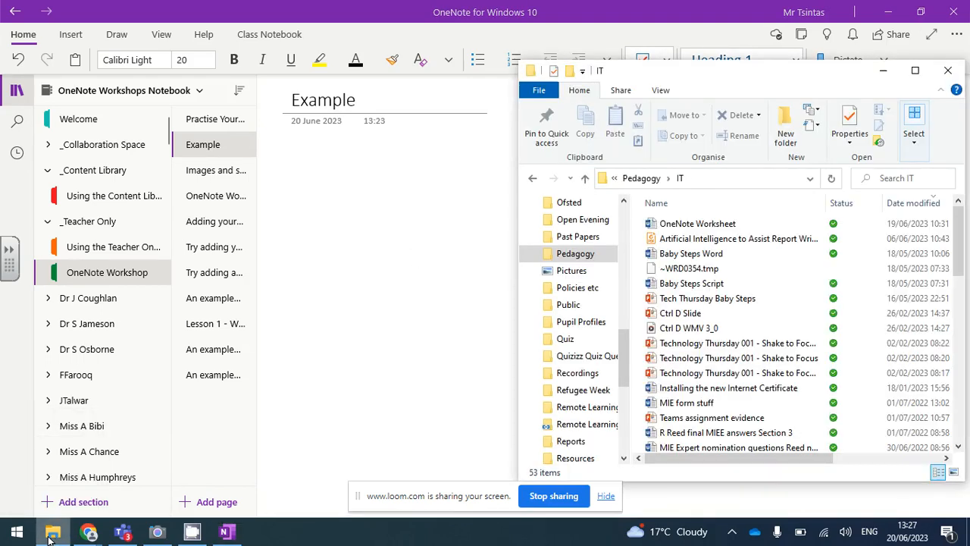
- Bring OneNote Worksheet.docx onto the Example page and insert it as a printout
click(697, 223)
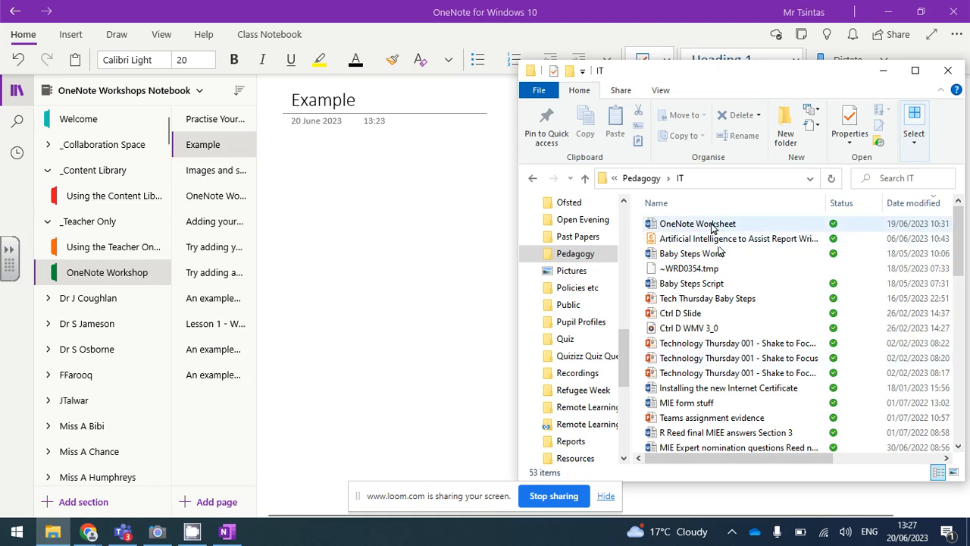
click(697, 222)
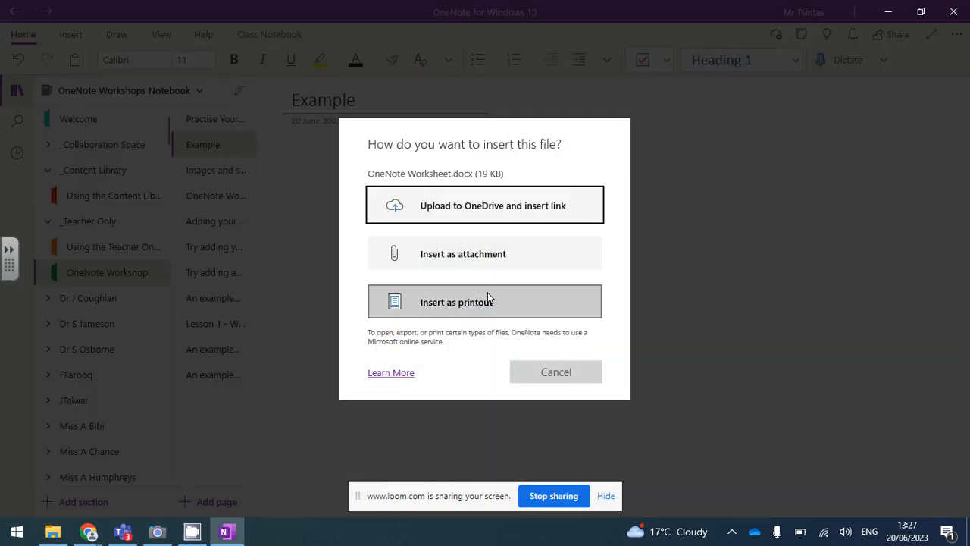
click(485, 300)
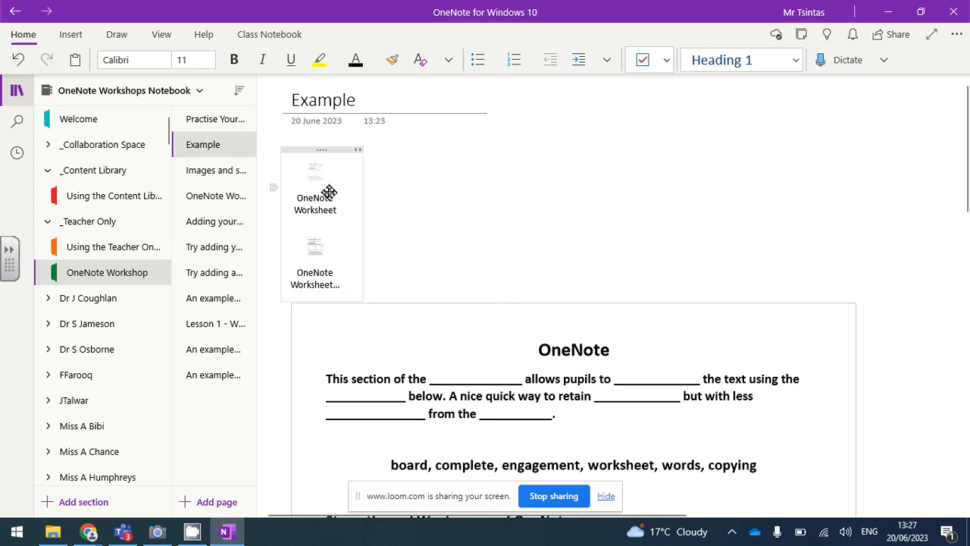
mouse_move(321, 188)
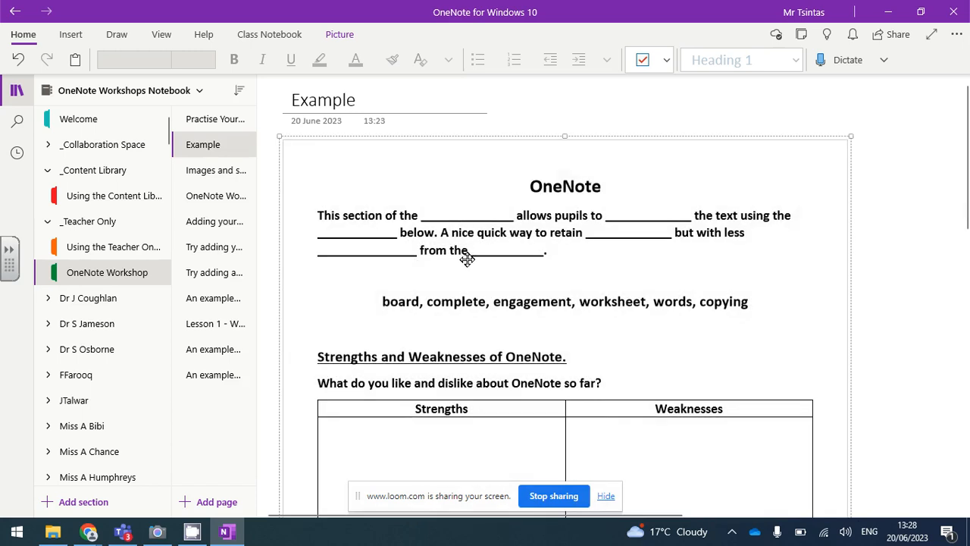
- Set the worksheet printout as the page background and type "hellp" in its first blank
right_click(467, 259)
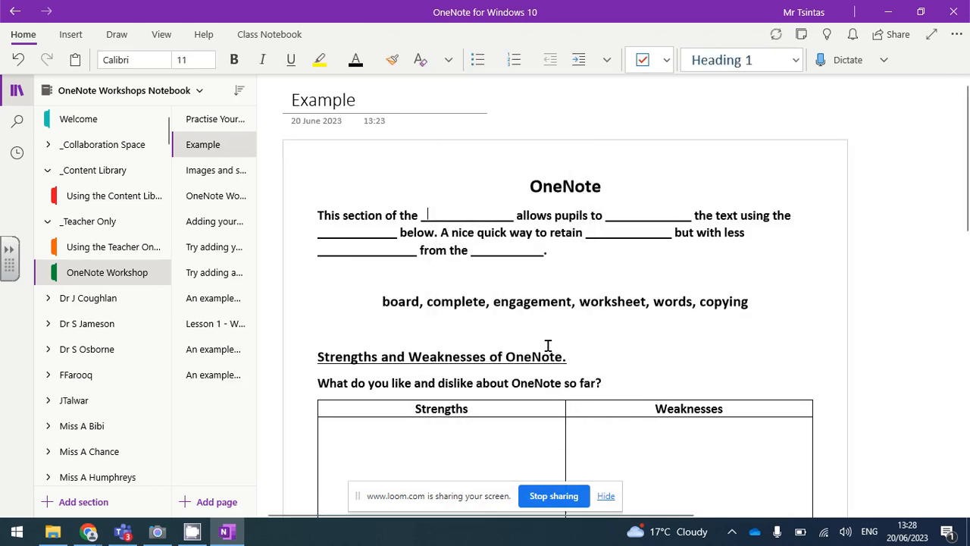
text(hellp)
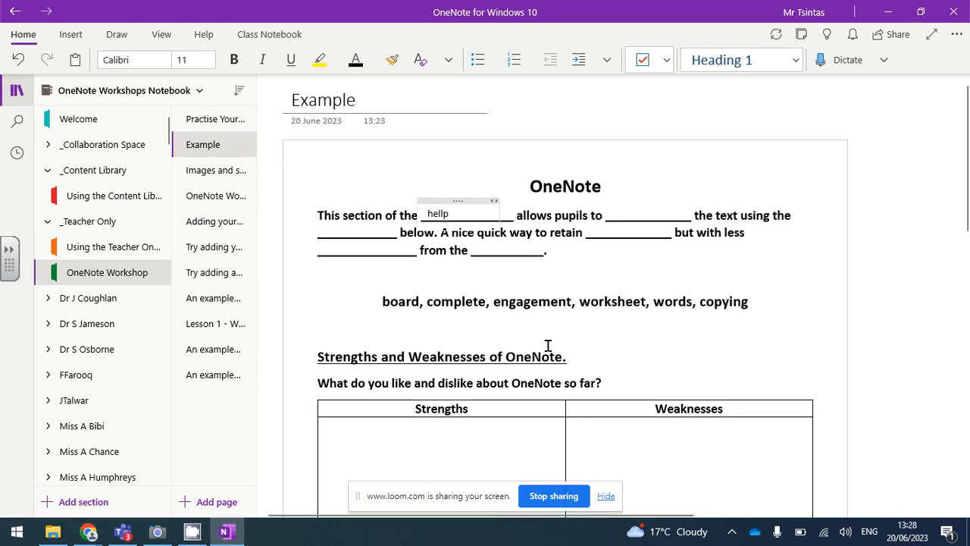